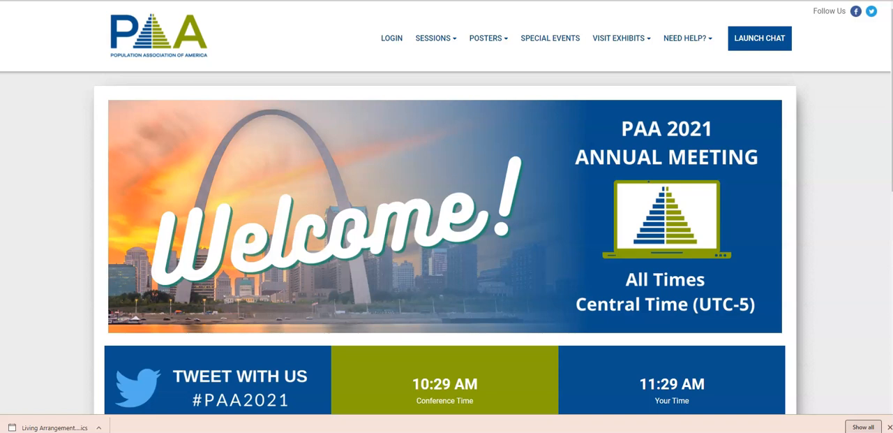
mouse_move(39, 107)
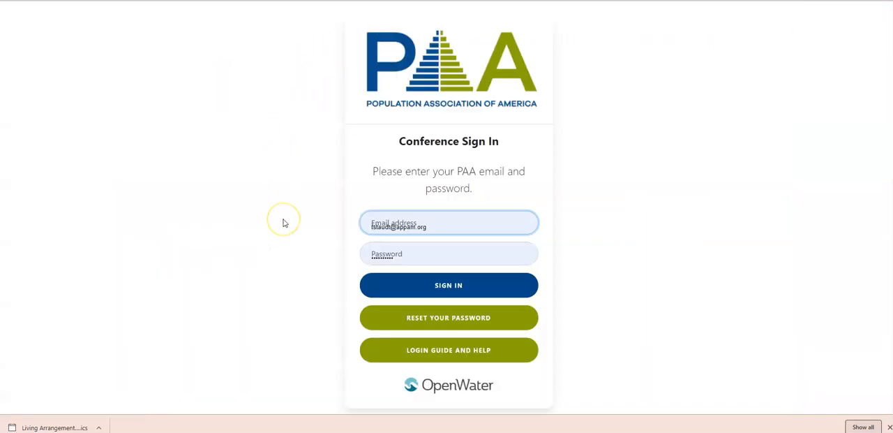
mouse_move(285, 222)
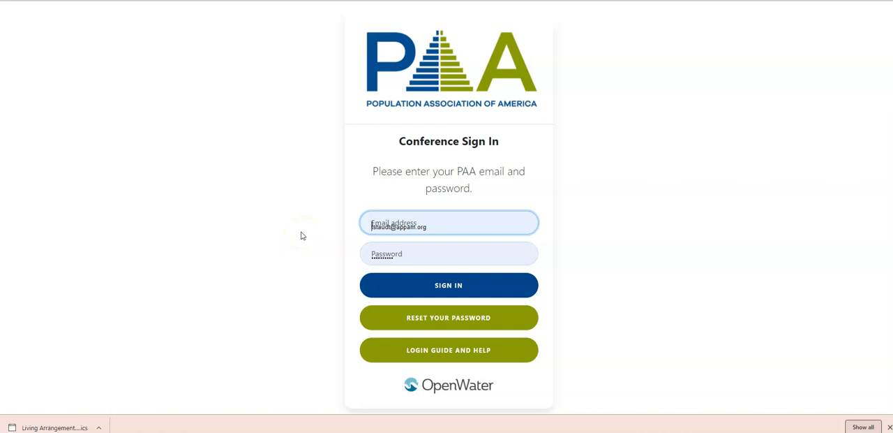
mouse_move(303, 284)
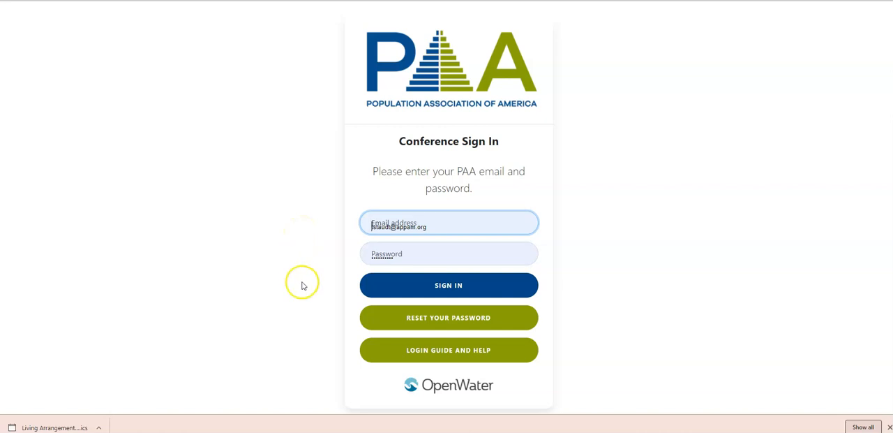
mouse_move(390, 325)
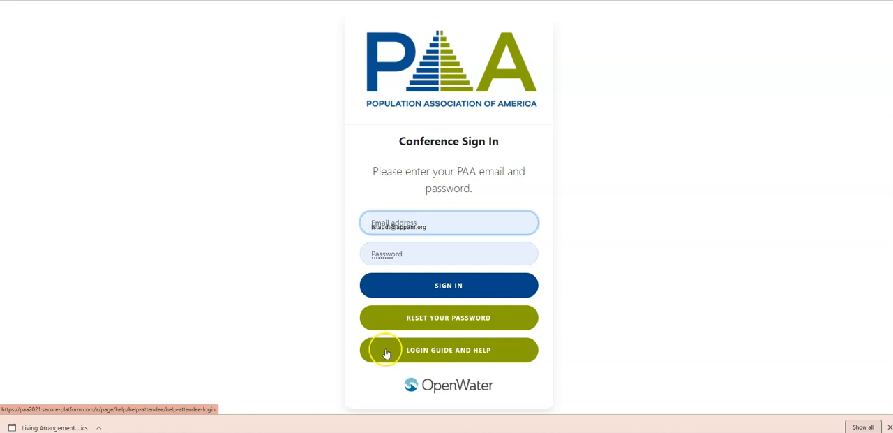
mouse_move(385, 351)
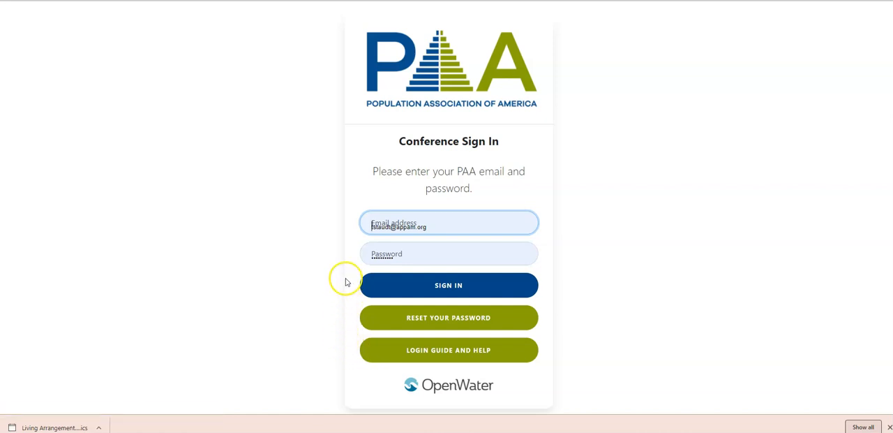
Sign in with the PAA email and password and land on the welcome page
left_click(448, 285)
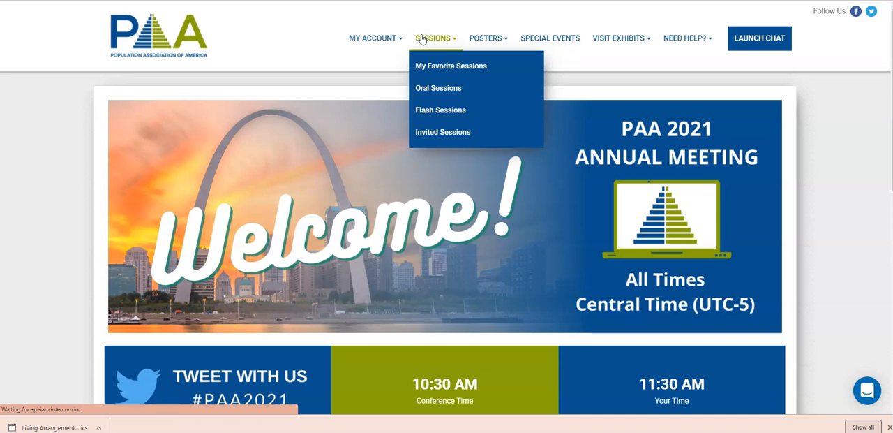
Choose Oral Sessions from the SESSIONS menu, landing on the May 5 schedule
left_click(438, 87)
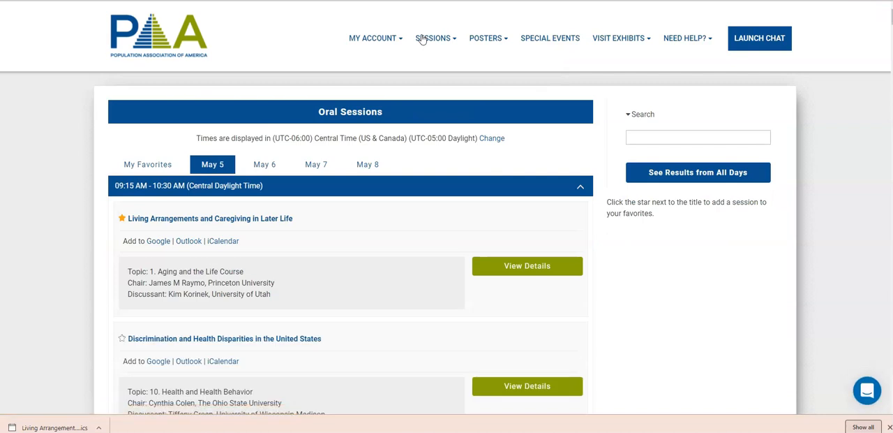
mouse_move(73, 141)
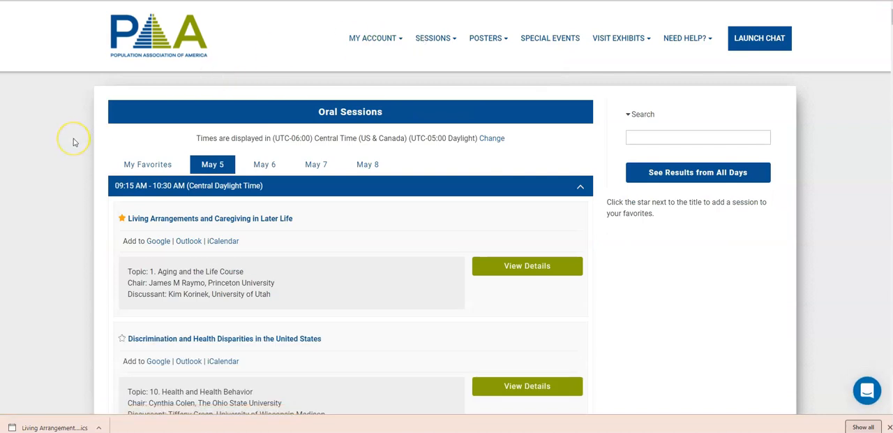
mouse_move(75, 141)
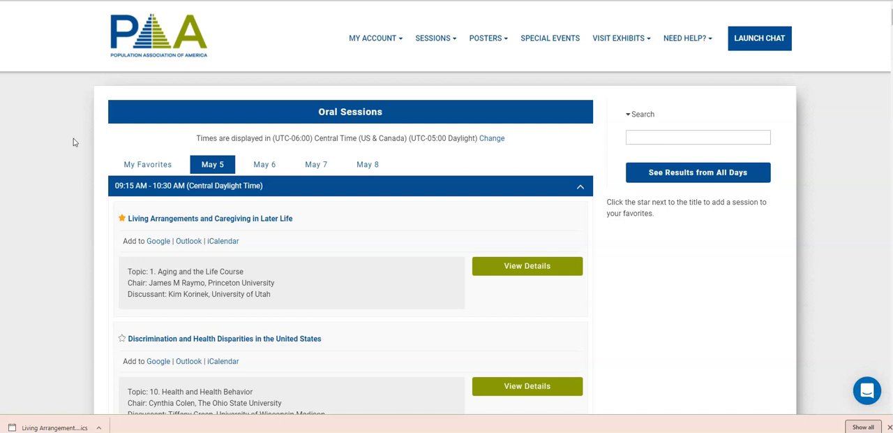
left_click(265, 165)
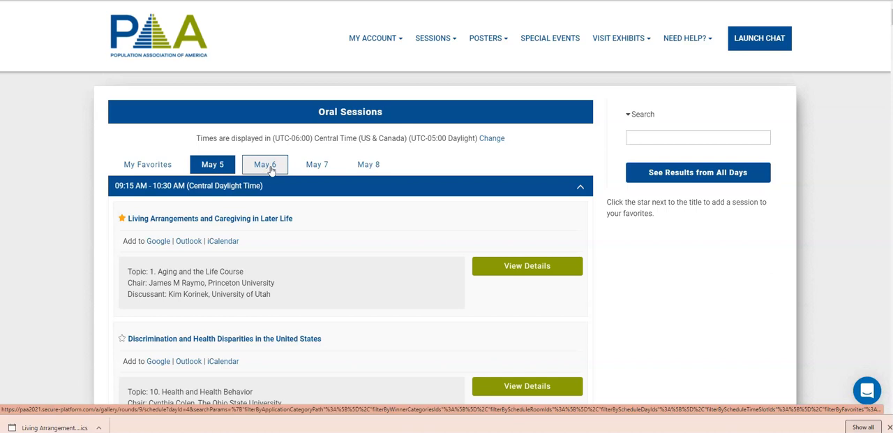
Switch to May 6, collapse the 10:45 AM block and reach the 02:30 PM sessions
left_click(264, 165)
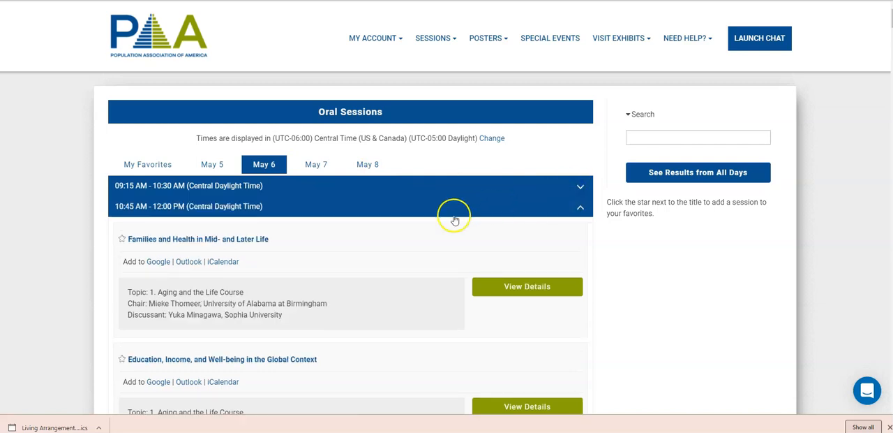
left_click(581, 207)
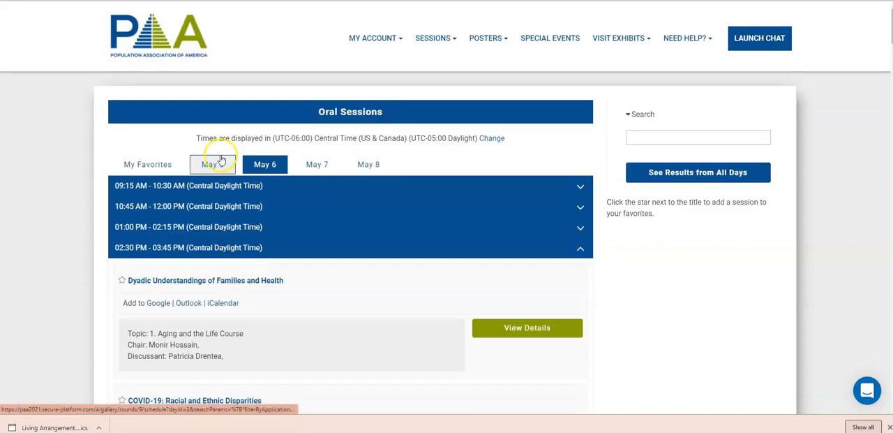
scroll("down", 3)
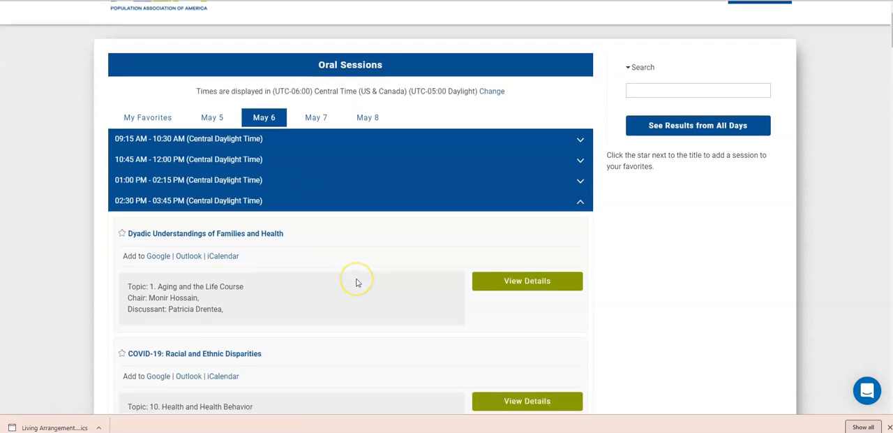
mouse_move(257, 287)
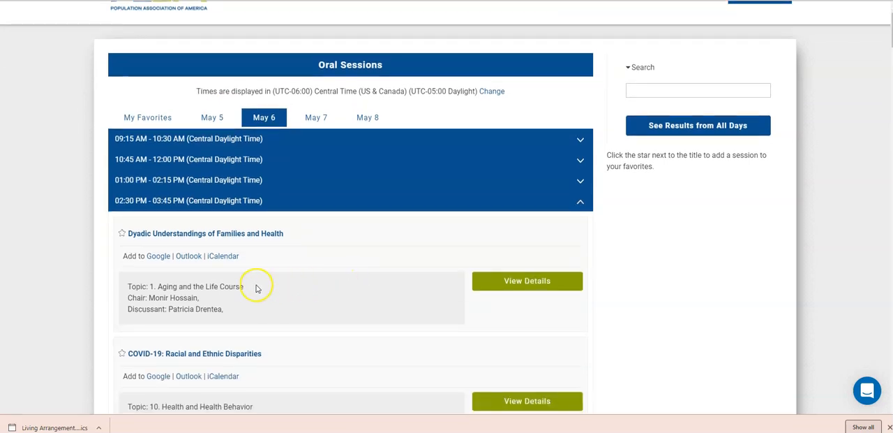
mouse_move(278, 256)
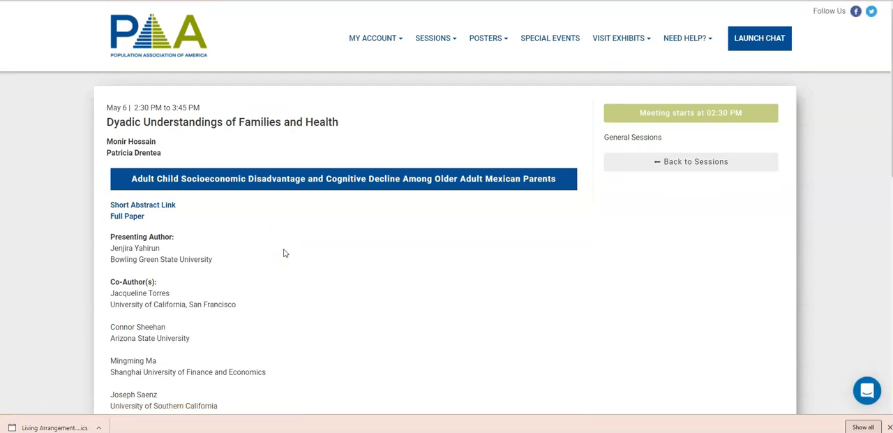
mouse_move(184, 148)
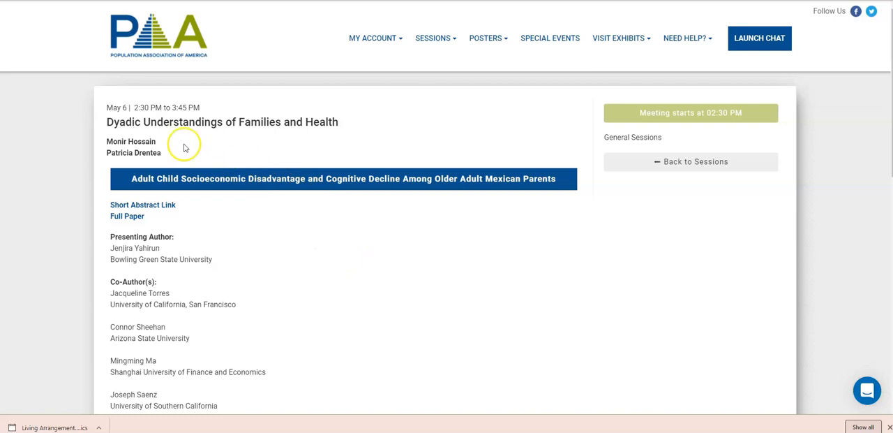
mouse_move(179, 152)
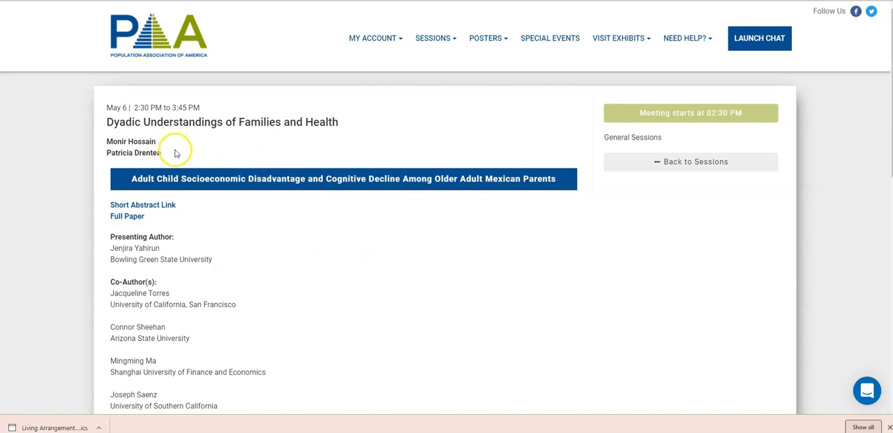
mouse_move(119, 116)
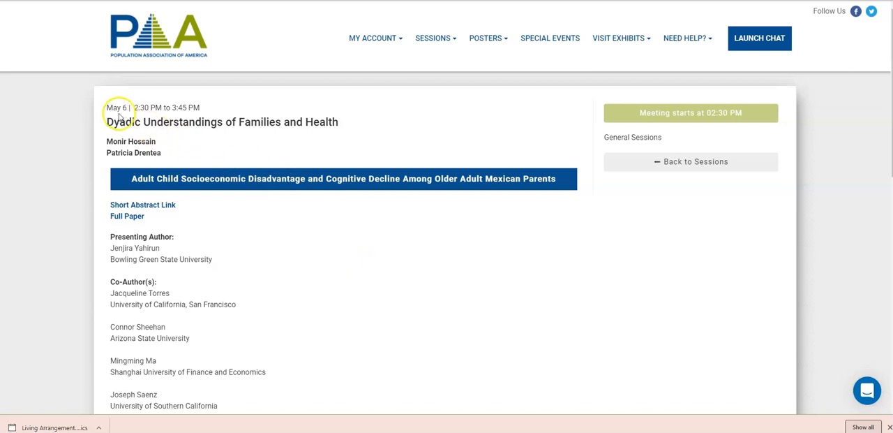
mouse_move(148, 193)
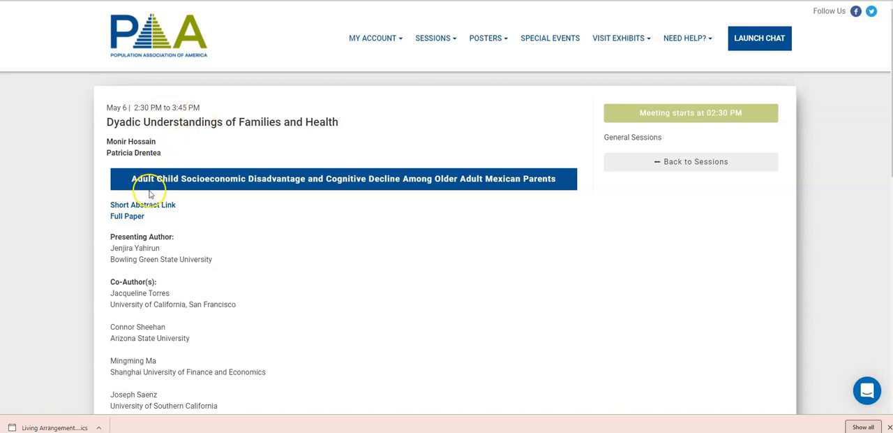
mouse_move(491, 231)
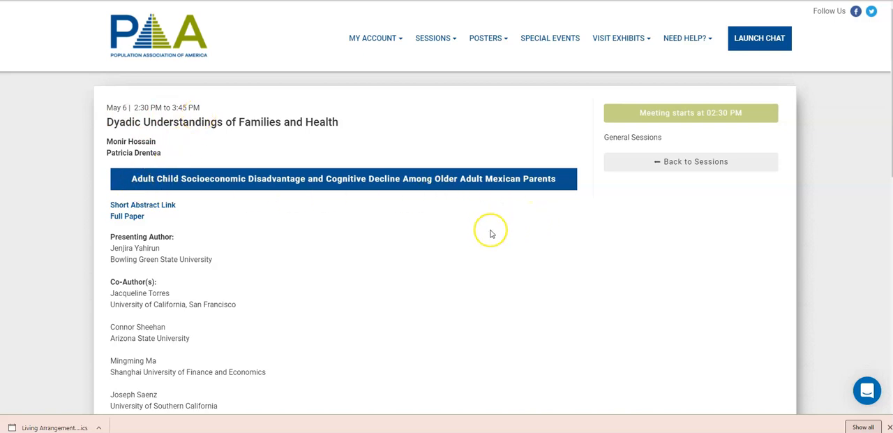
mouse_move(143, 203)
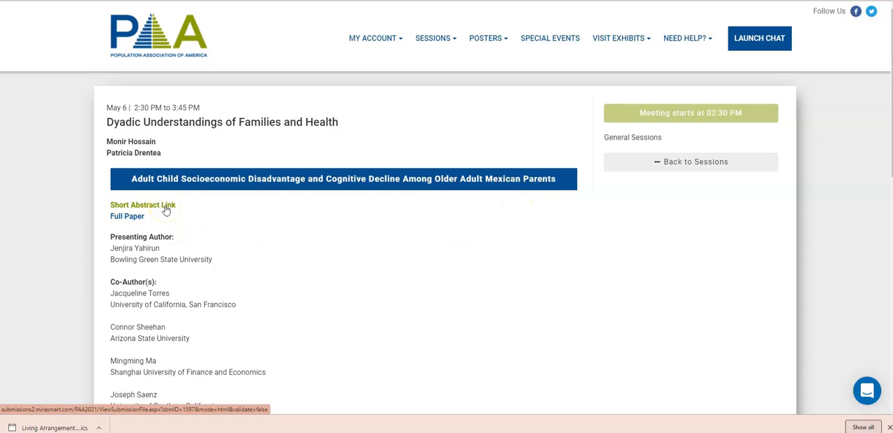
Read the first paper's short abstract, close it and browse the session's remaining papers
left_click(142, 204)
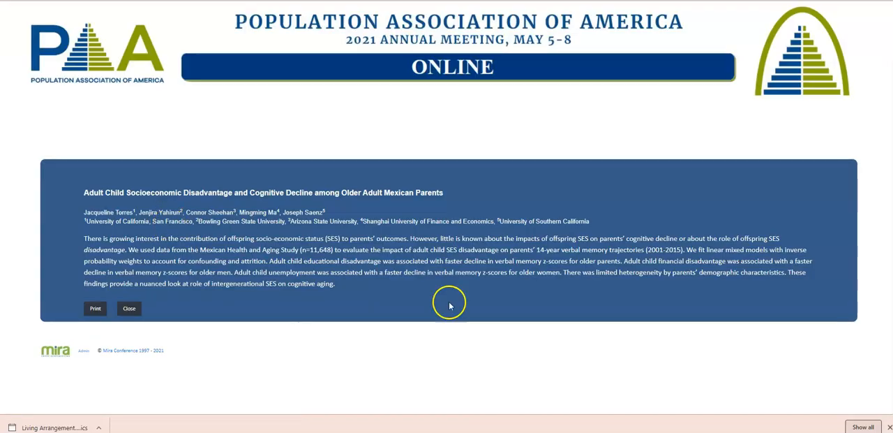
left_click(128, 307)
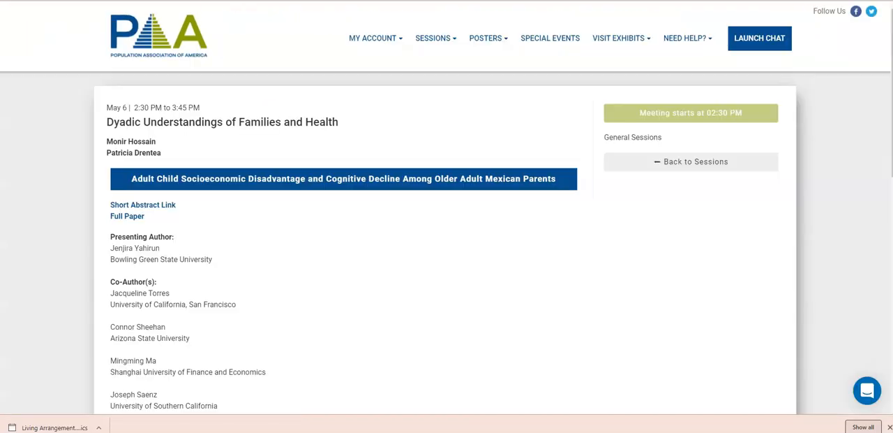
left_click(127, 215)
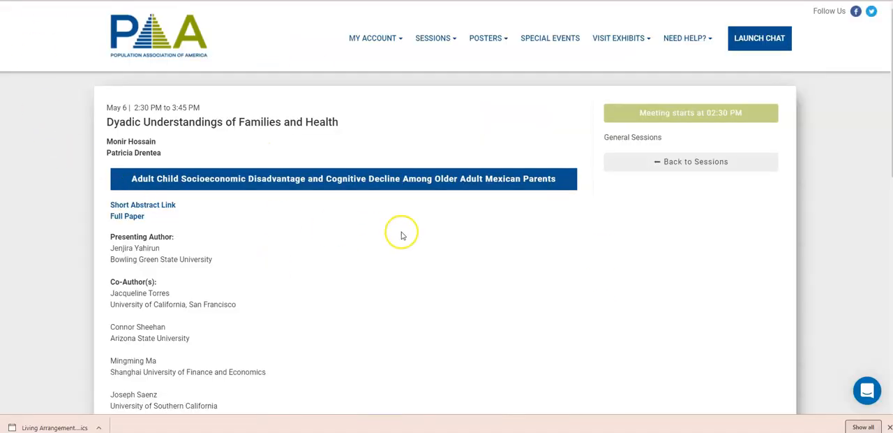
scroll("down", 3)
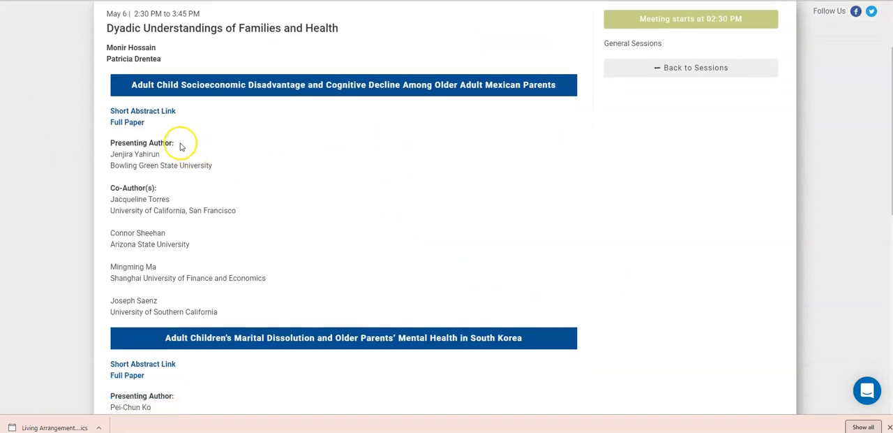
mouse_move(274, 215)
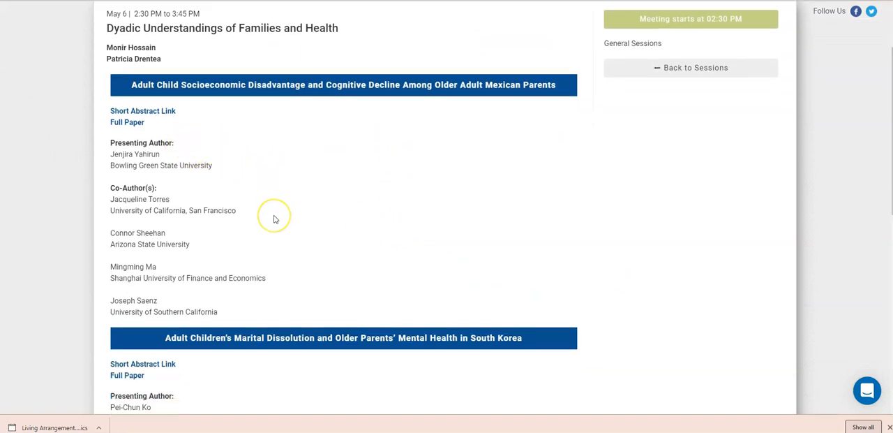
scroll("down", 3)
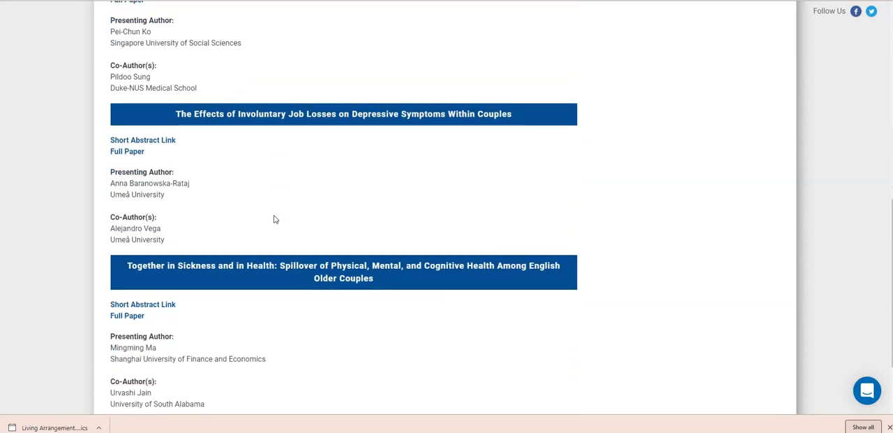
scroll("down", 3)
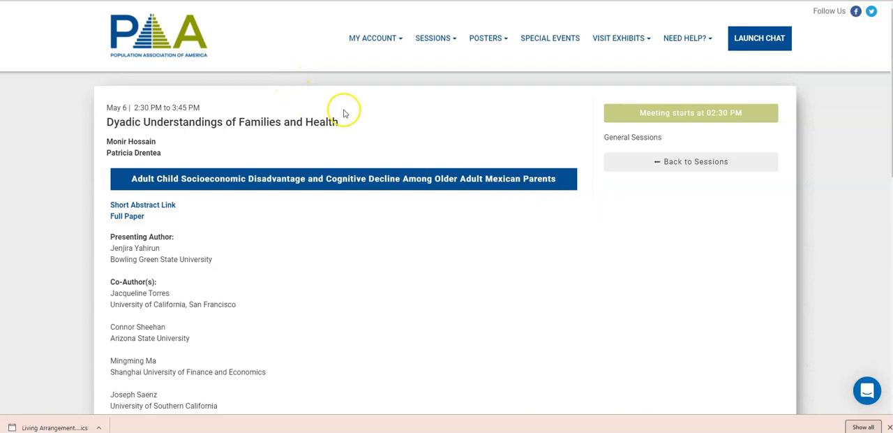
mouse_move(131, 111)
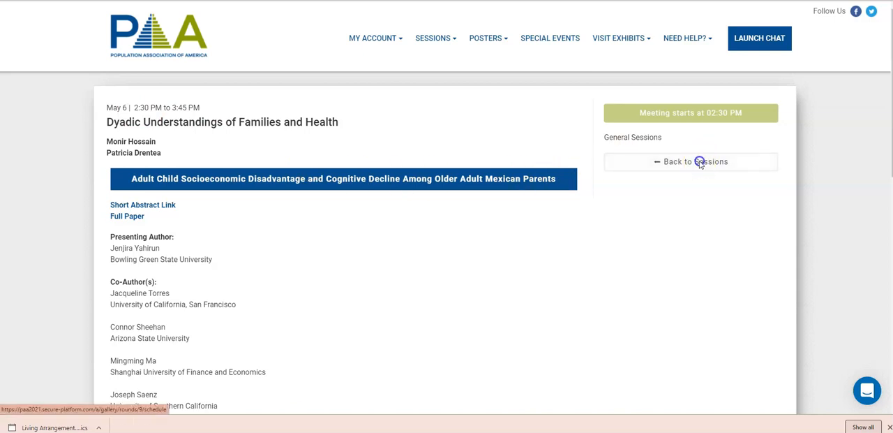
View the Discrimination and Health Disparities session, then go back to the May 5 schedule
left_click(694, 162)
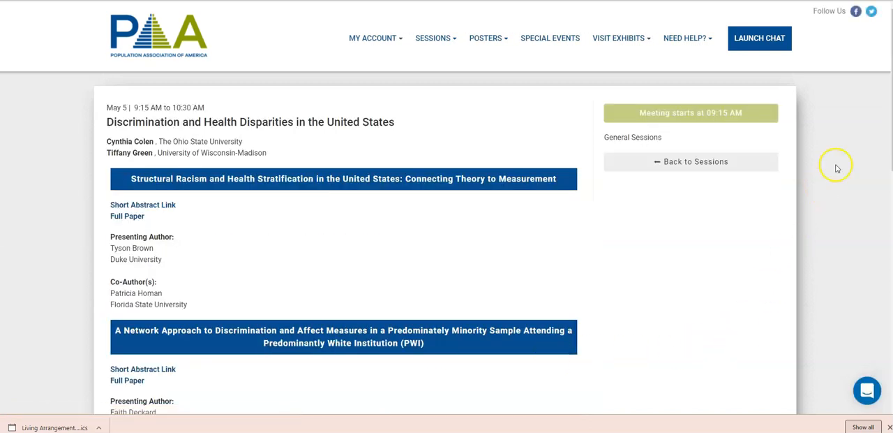
mouse_move(615, 117)
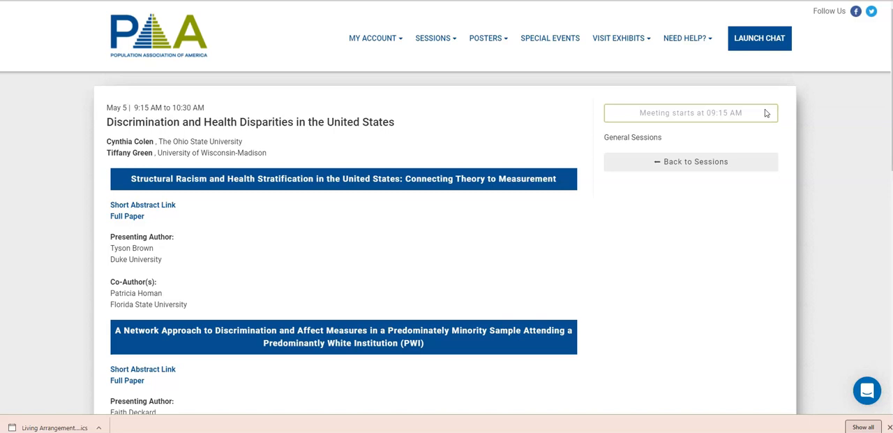
left_click(689, 162)
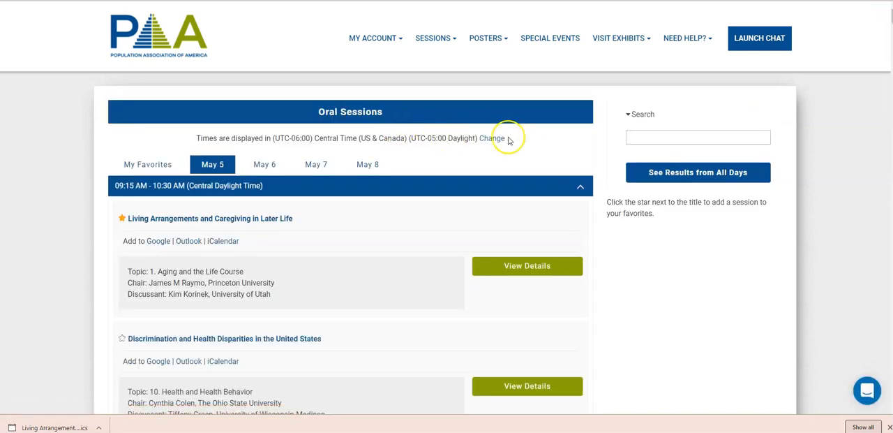
mouse_move(535, 138)
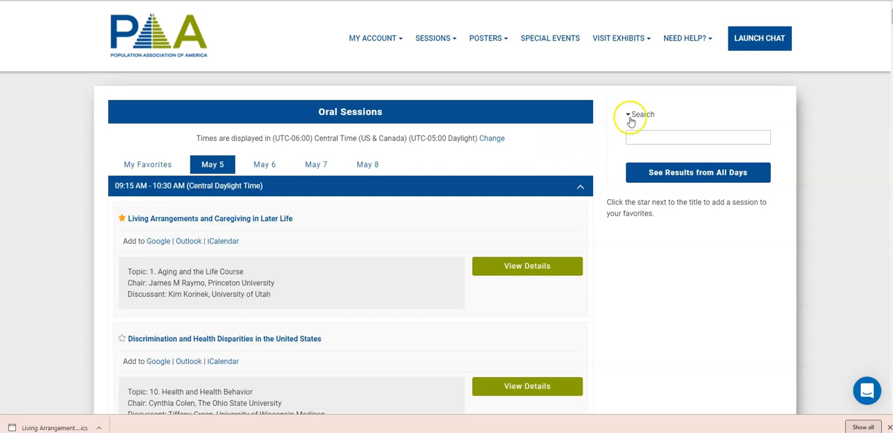
Search the oral sessions for 'William' with results from all days
left_click(697, 137)
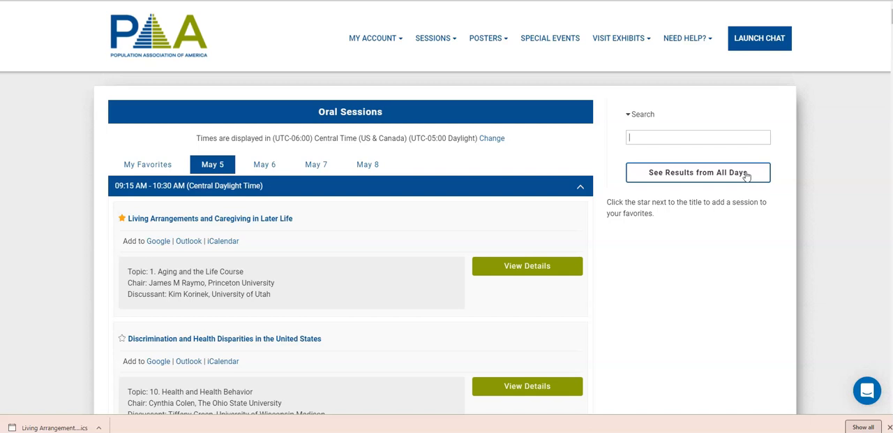
type("Wil")
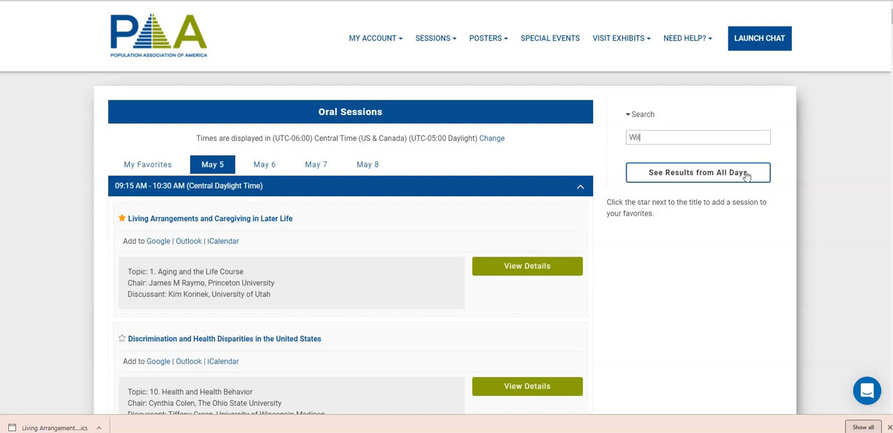
type("liam")
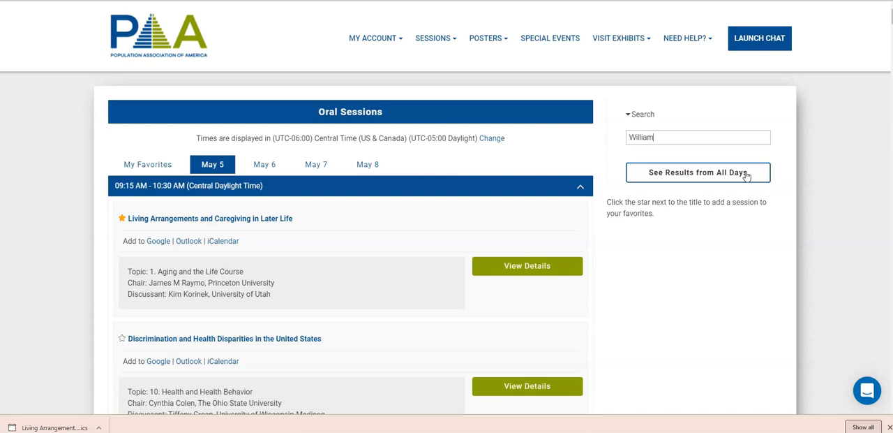
left_click(697, 172)
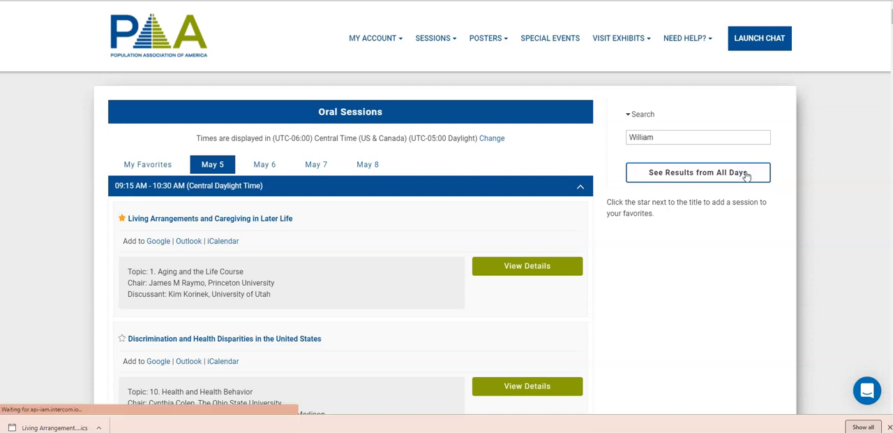
left_click(700, 171)
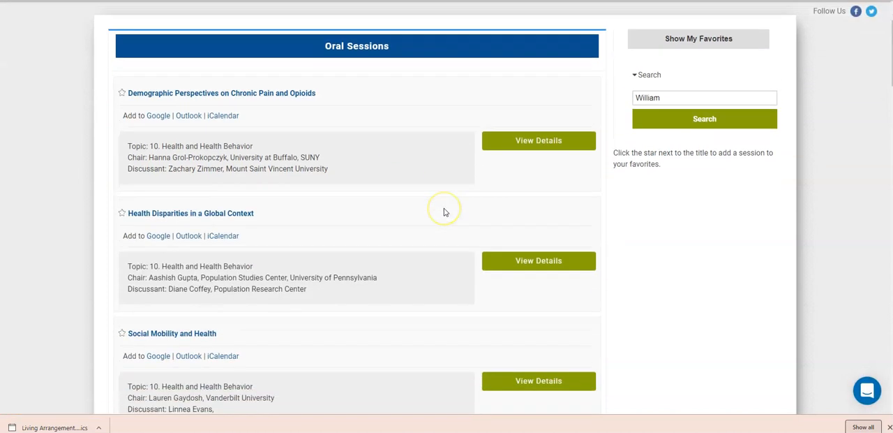
Search for 'Brown University' instead and browse results down to Natural Disasters and Migration
scroll("up", 3)
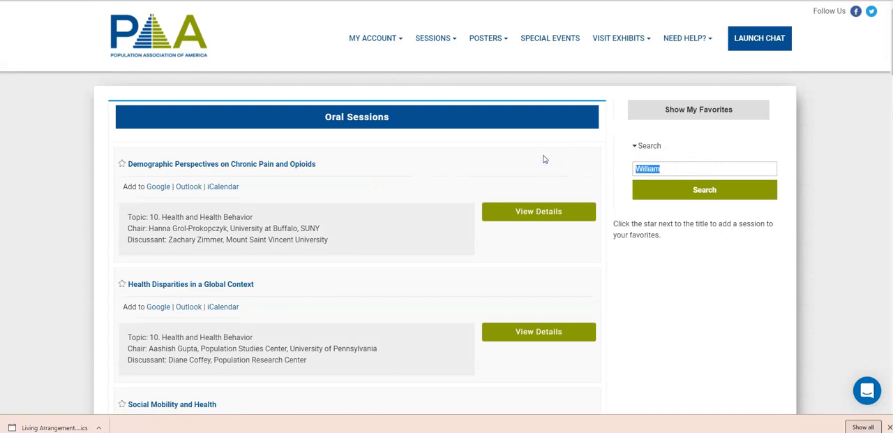
type("Brown U")
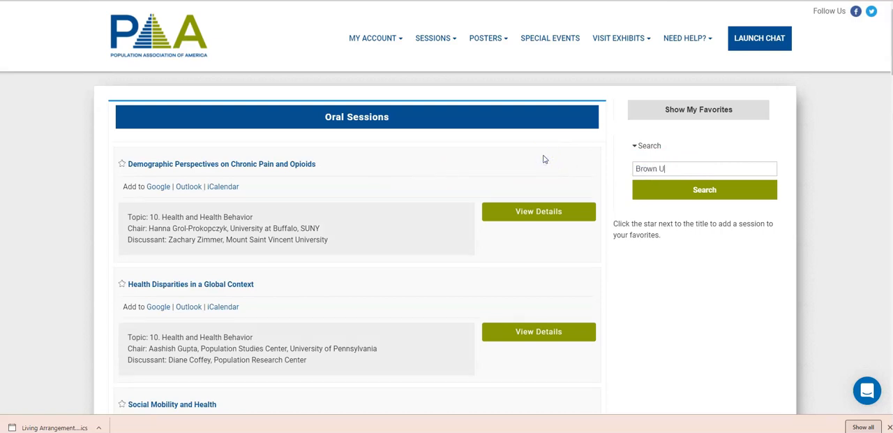
type("niversity")
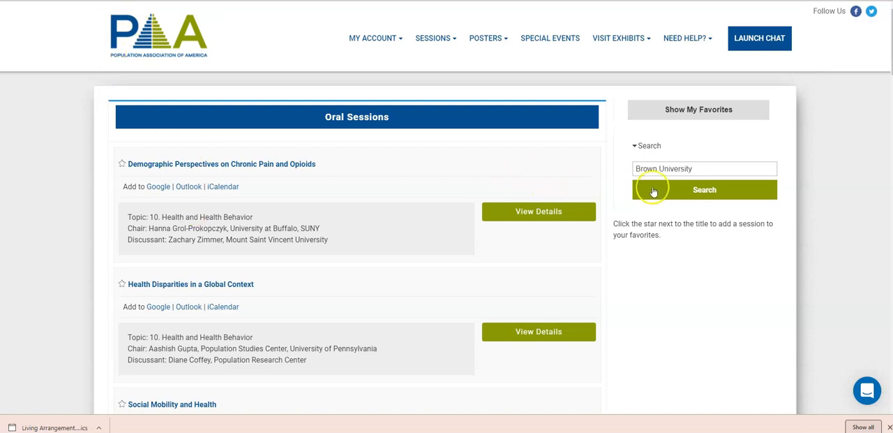
left_click(703, 190)
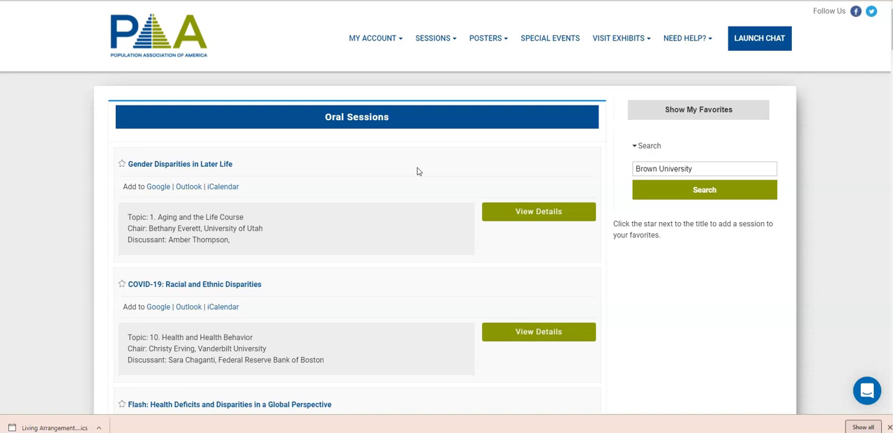
mouse_move(321, 318)
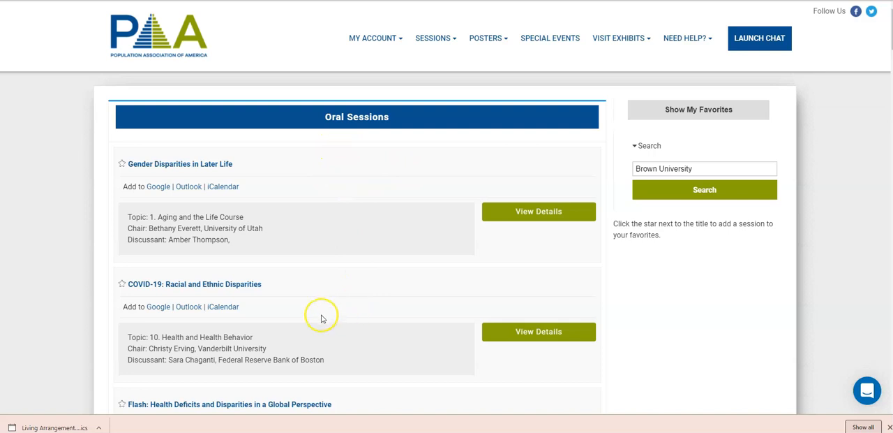
scroll("down", 3)
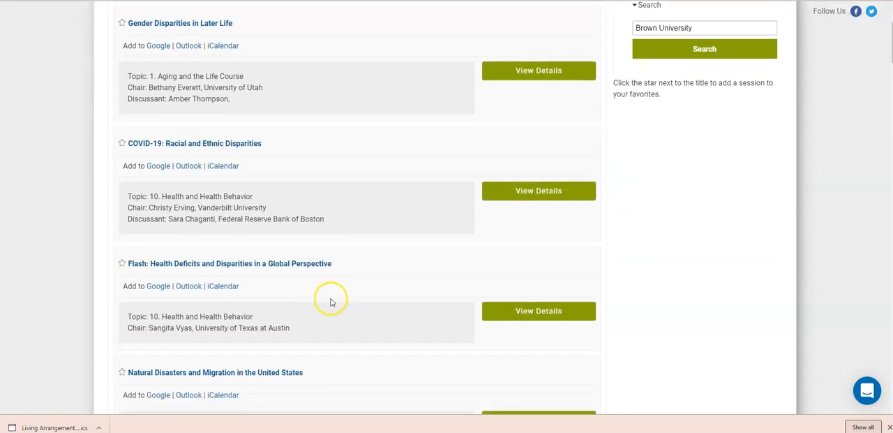
scroll("down", 3)
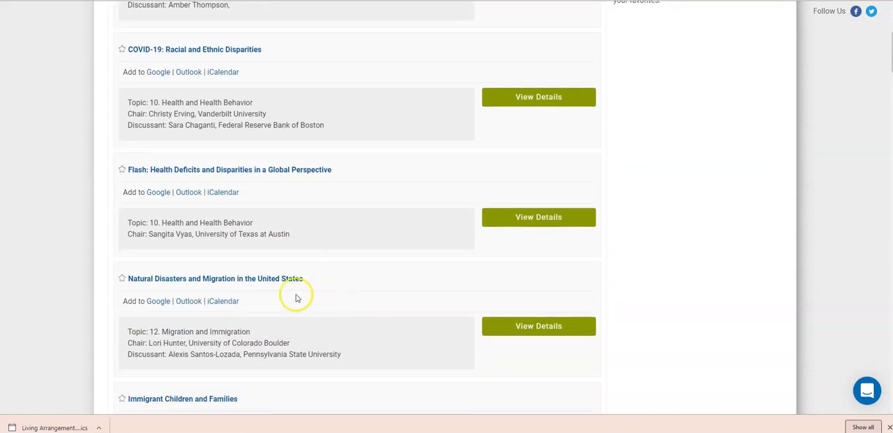
mouse_move(279, 290)
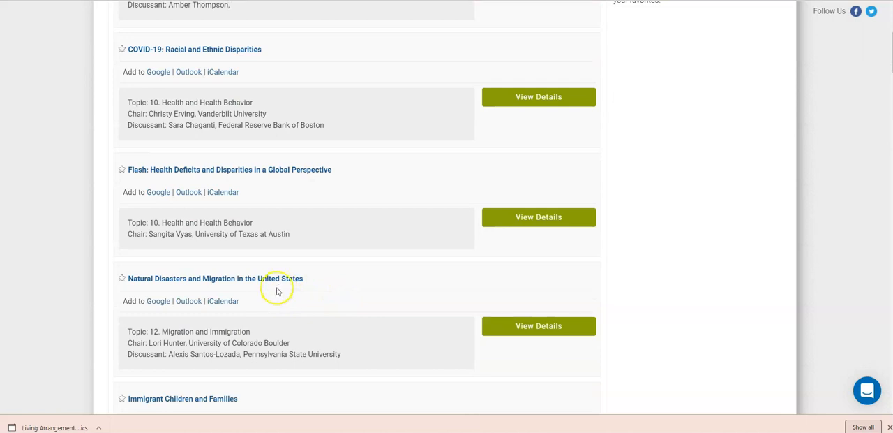
mouse_move(283, 310)
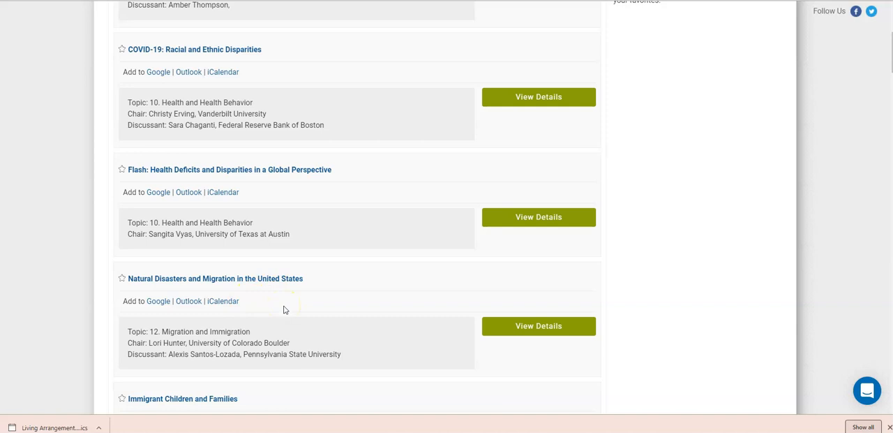
left_click(121, 278)
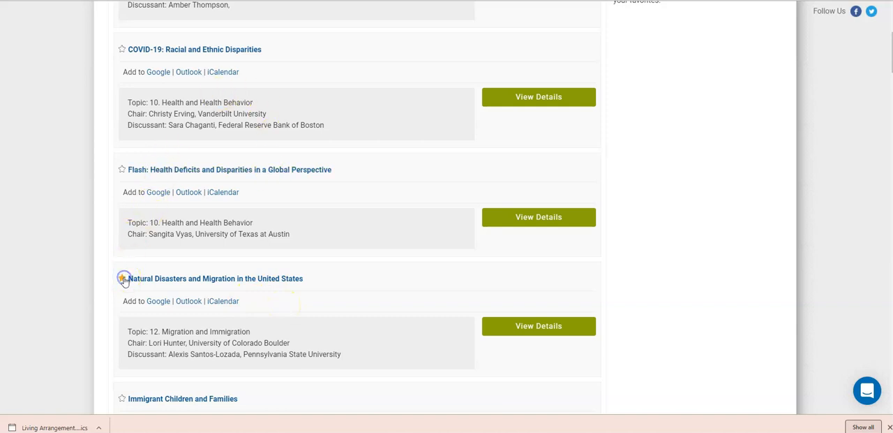
Star the Natural Disasters and Migration in the United States session as a favorite
left_click(121, 278)
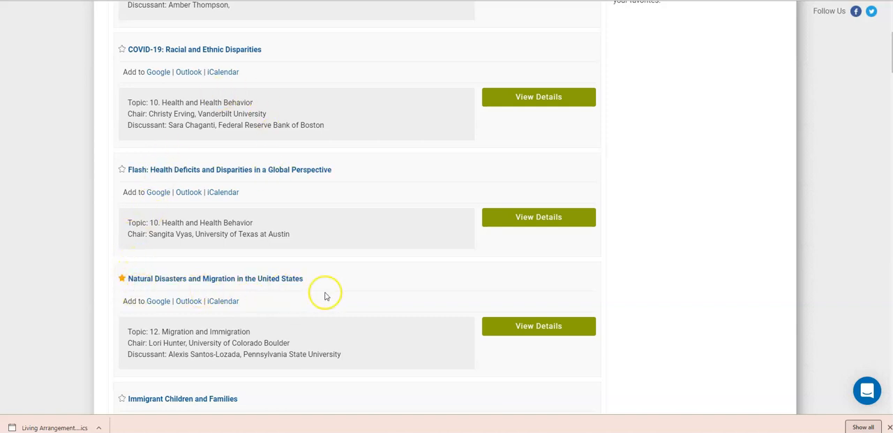
mouse_move(332, 303)
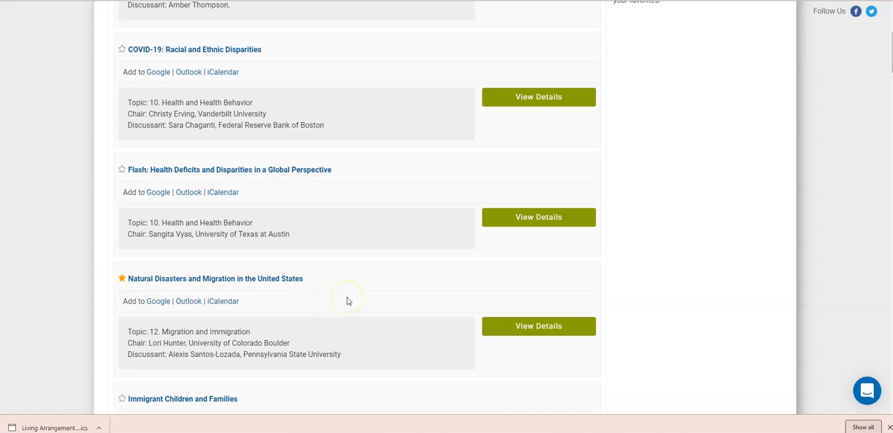
left_click(434, 37)
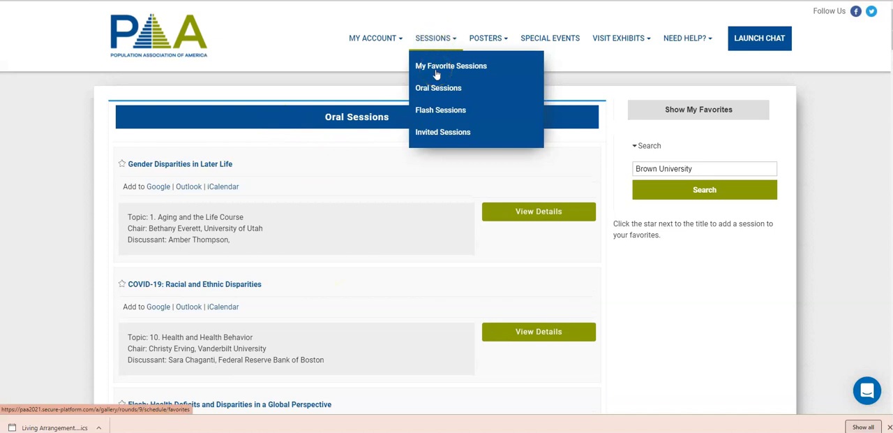
mouse_move(431, 39)
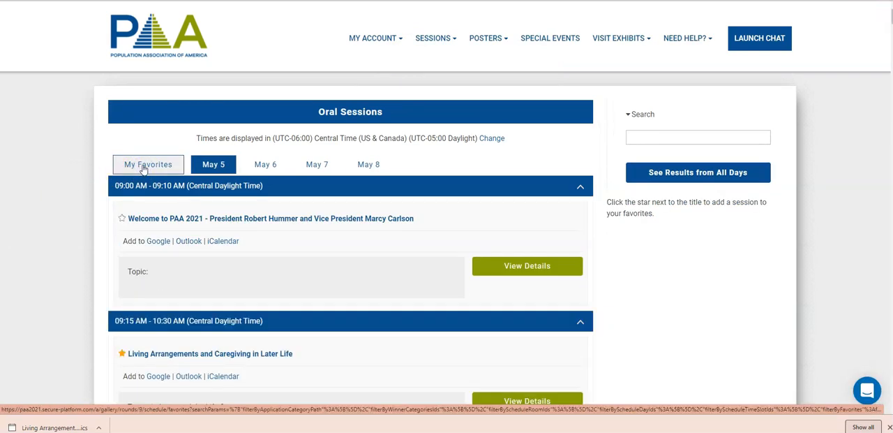
left_click(148, 164)
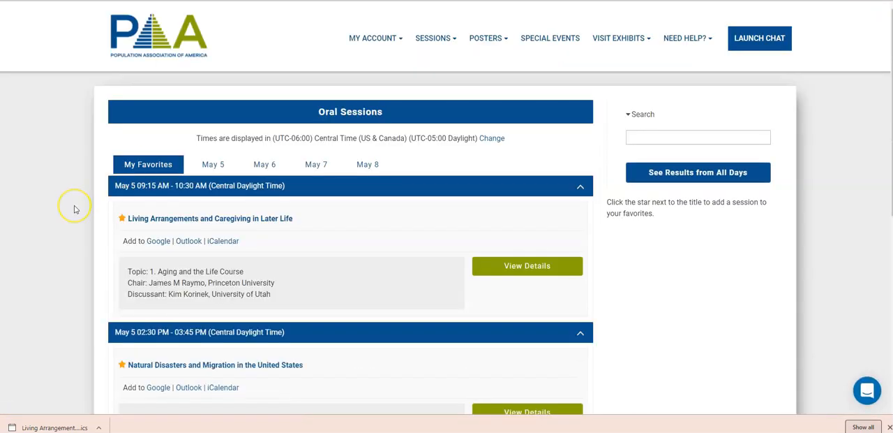
scroll("down", 3)
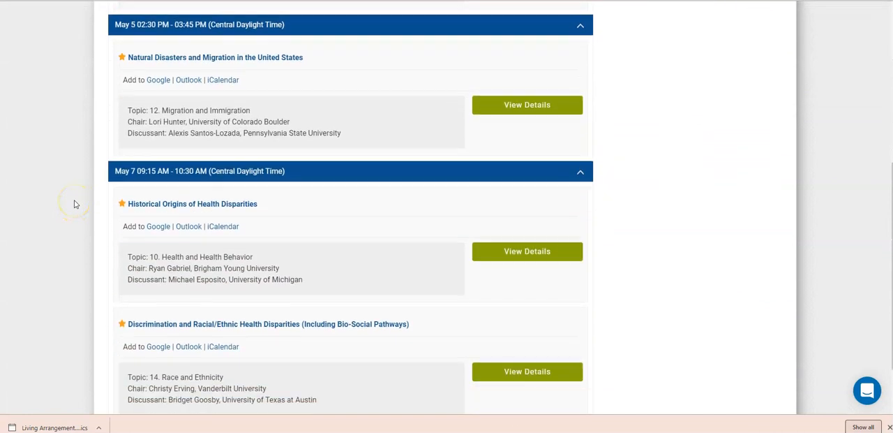
scroll("up", 3)
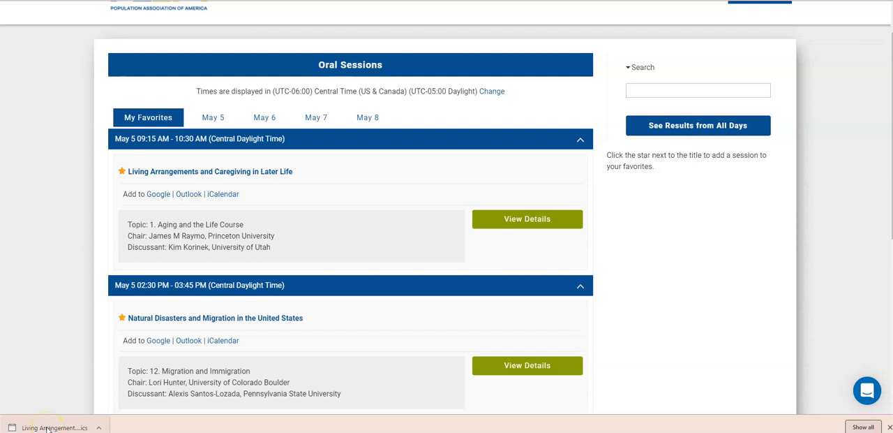
mouse_move(22, 194)
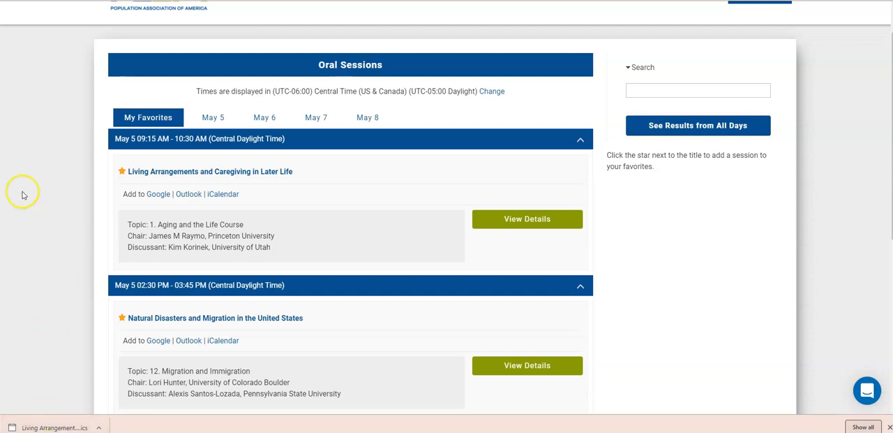
mouse_move(70, 127)
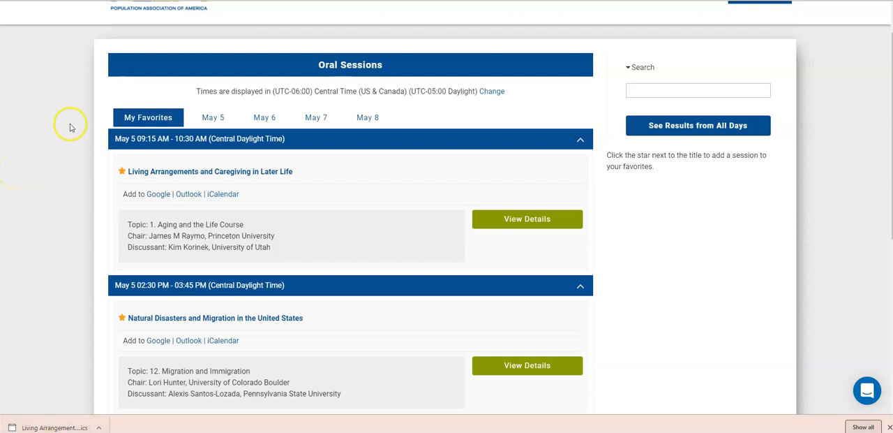
mouse_move(70, 126)
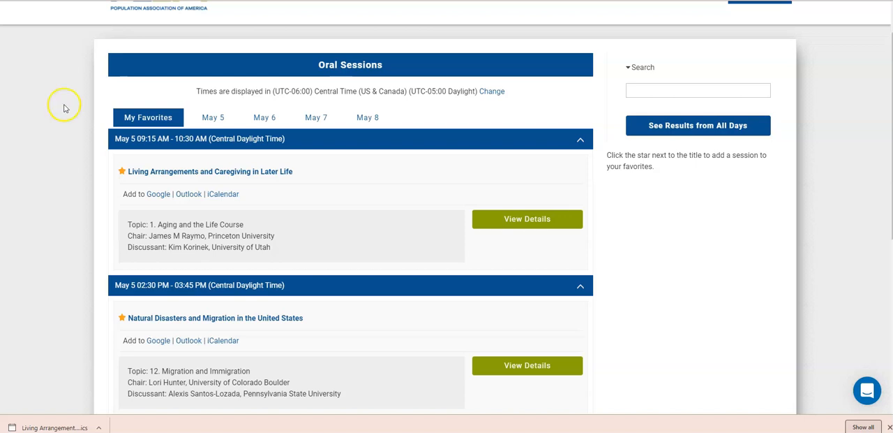
mouse_move(157, 89)
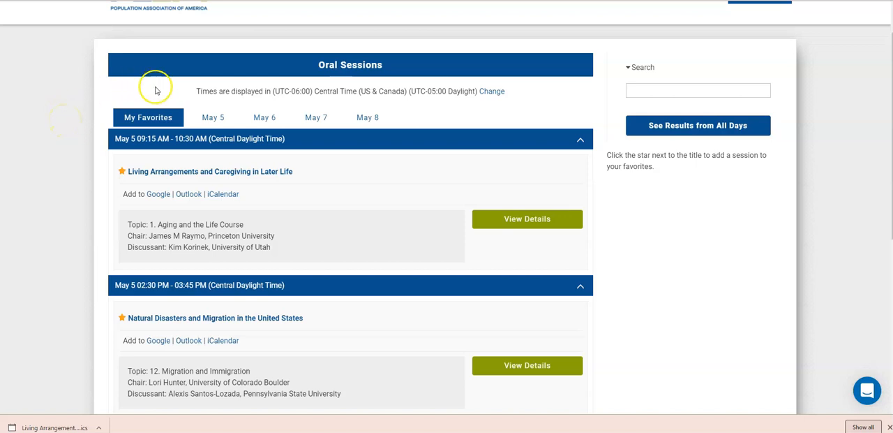
mouse_move(398, 128)
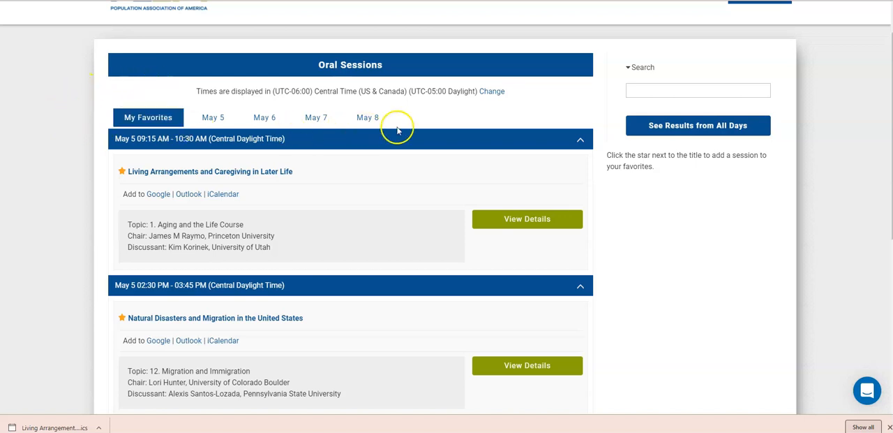
mouse_move(494, 112)
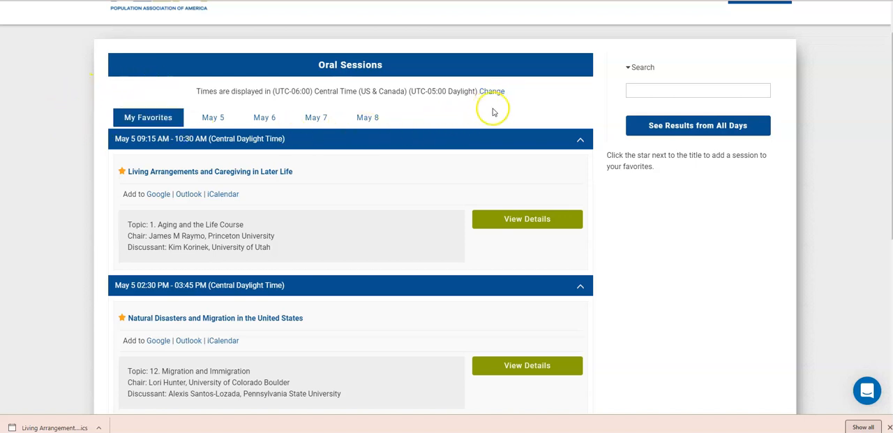
mouse_move(509, 106)
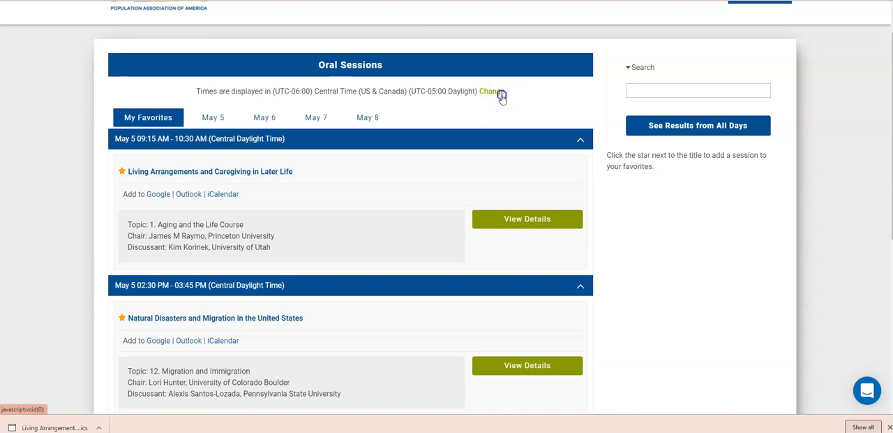
Change the time zone to Eastern Time (US & Canada) and close the Change Time Zone box
left_click(490, 92)
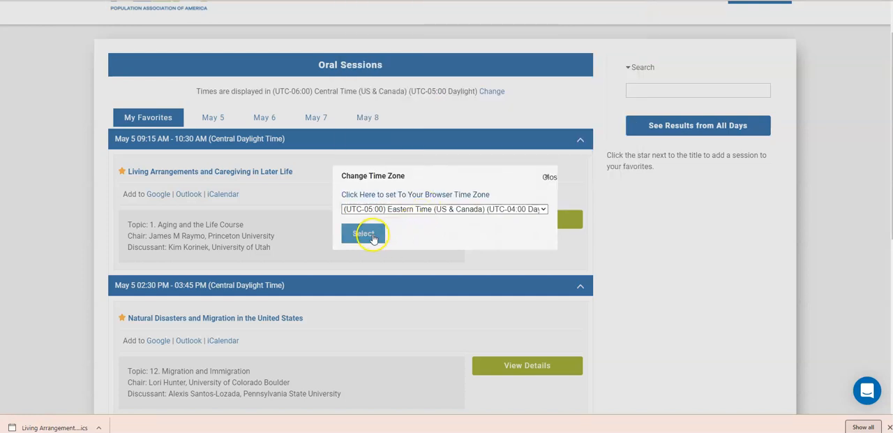
left_click(363, 233)
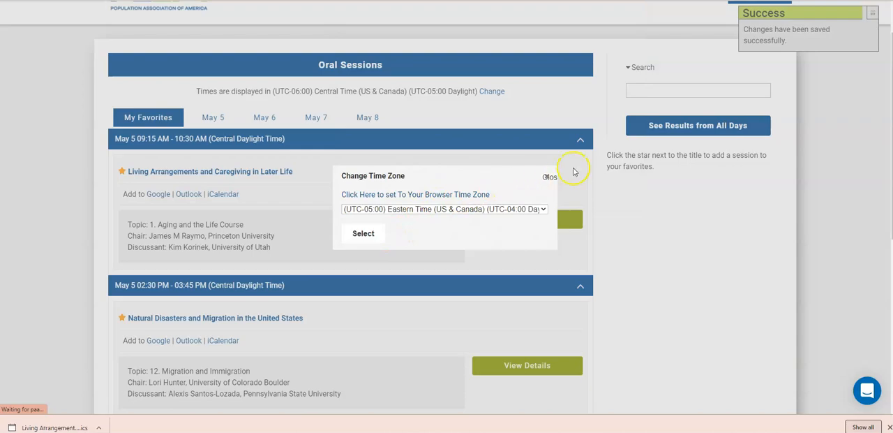
left_click(363, 233)
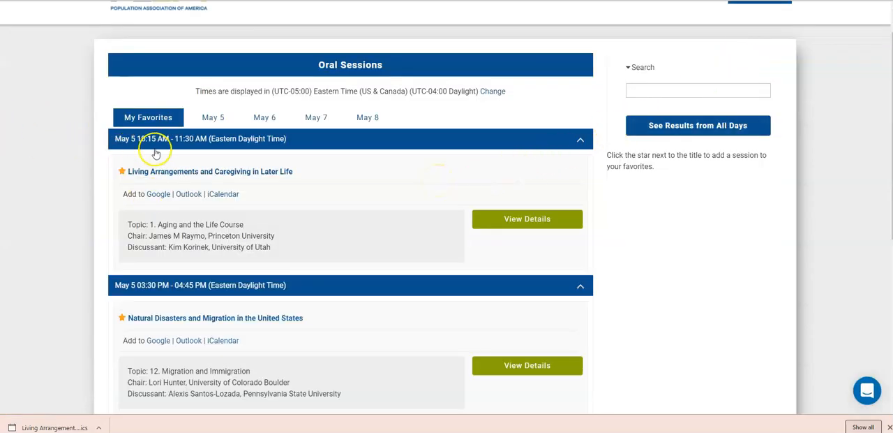
mouse_move(263, 146)
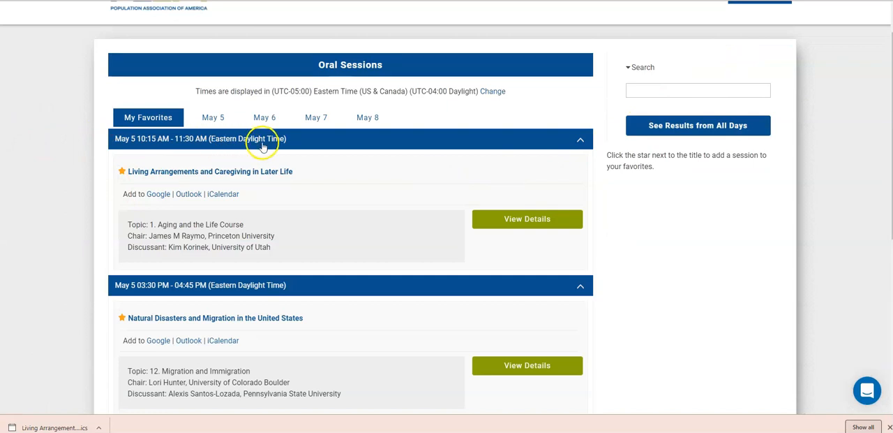
mouse_move(50, 185)
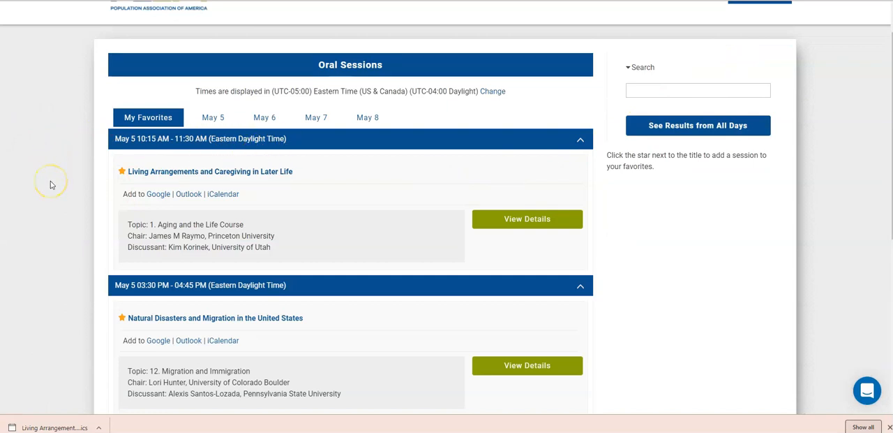
mouse_move(65, 137)
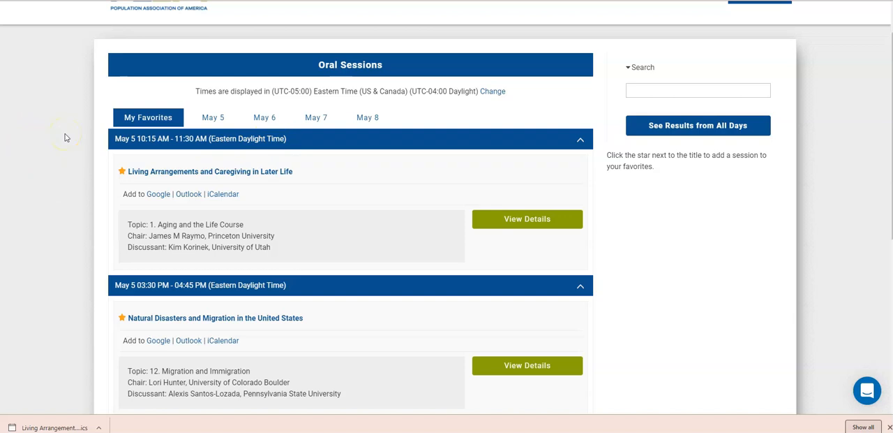
Choose Flash Sessions from the SESSIONS menu and browse the listed flash sessions
scroll("up", 3)
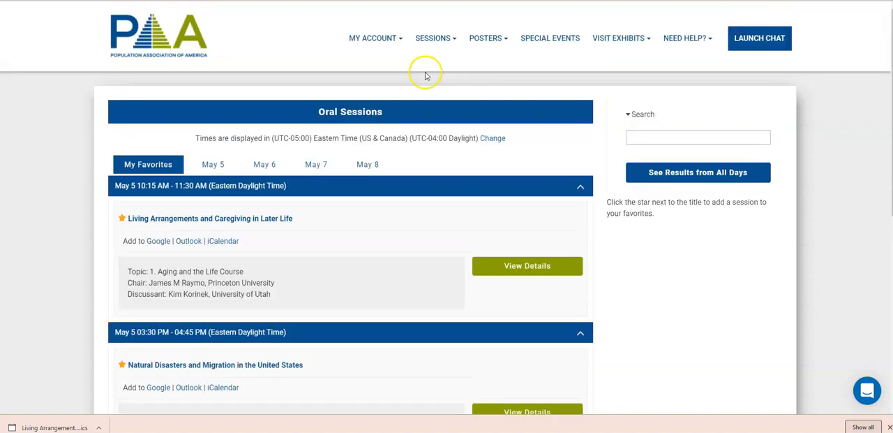
left_click(432, 38)
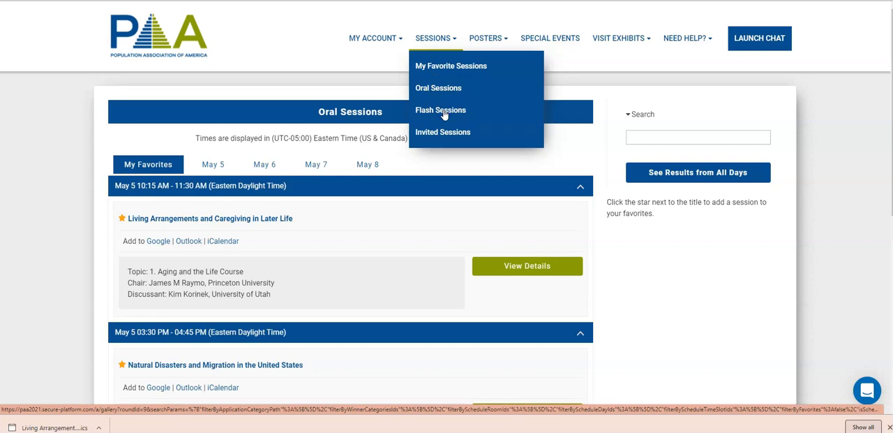
left_click(441, 109)
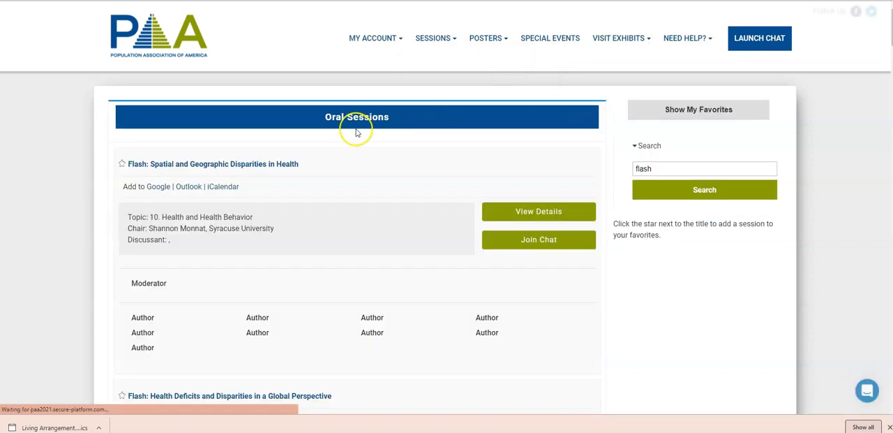
scroll("down", 3)
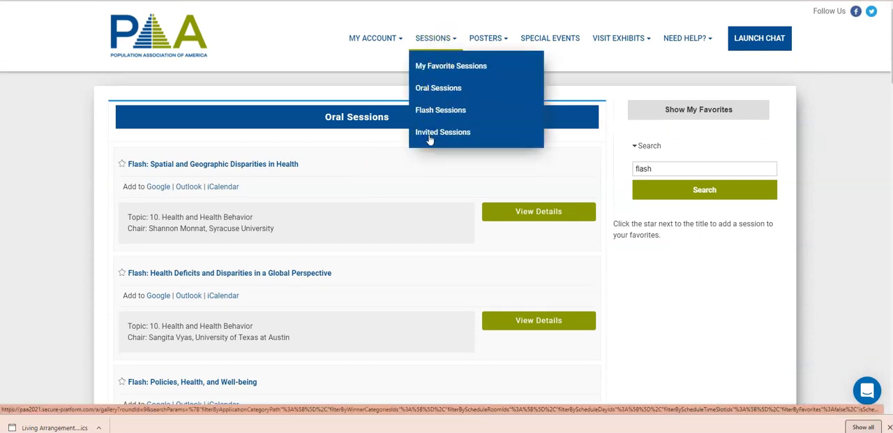
Show the Invited Sessions list from the SESSIONS menu
left_click(442, 131)
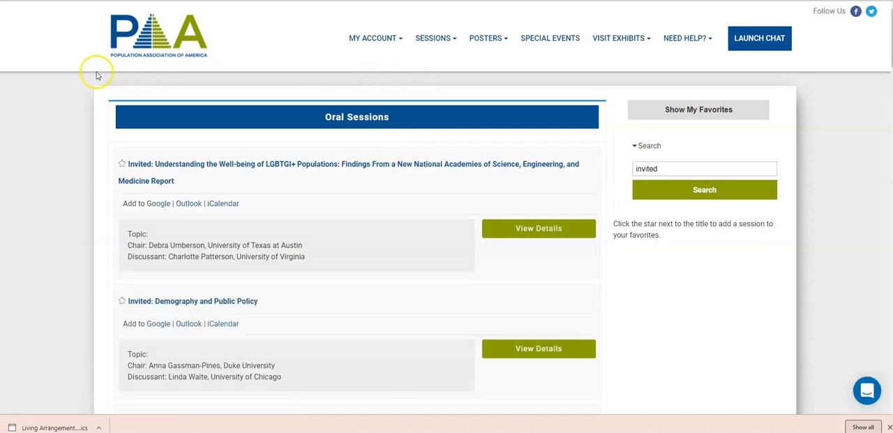
mouse_move(89, 80)
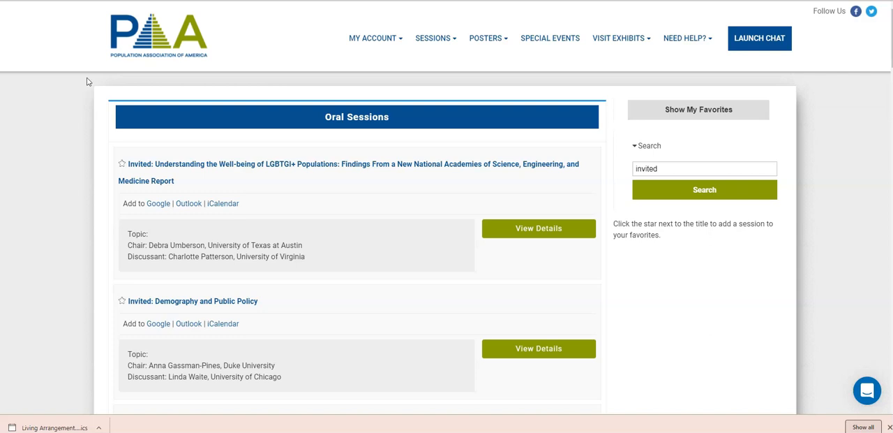
mouse_move(471, 81)
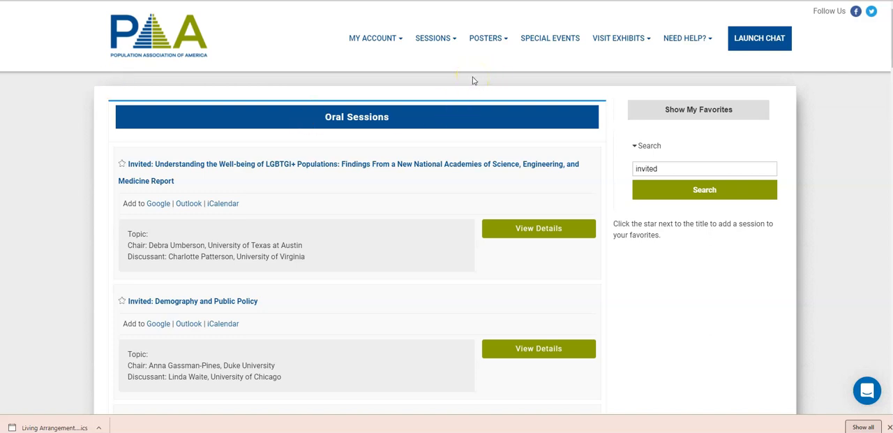
mouse_move(458, 74)
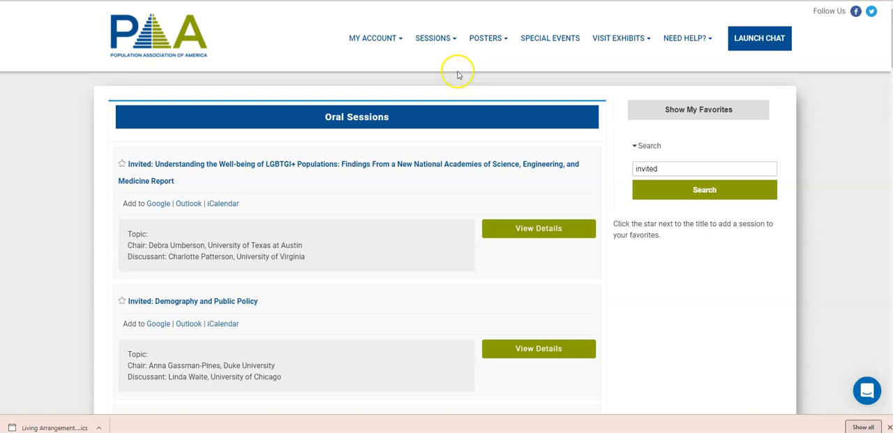
mouse_move(446, 80)
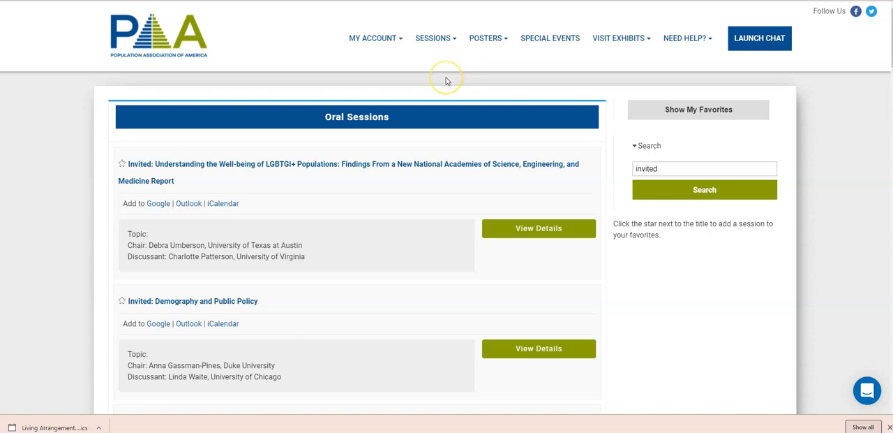
mouse_move(446, 81)
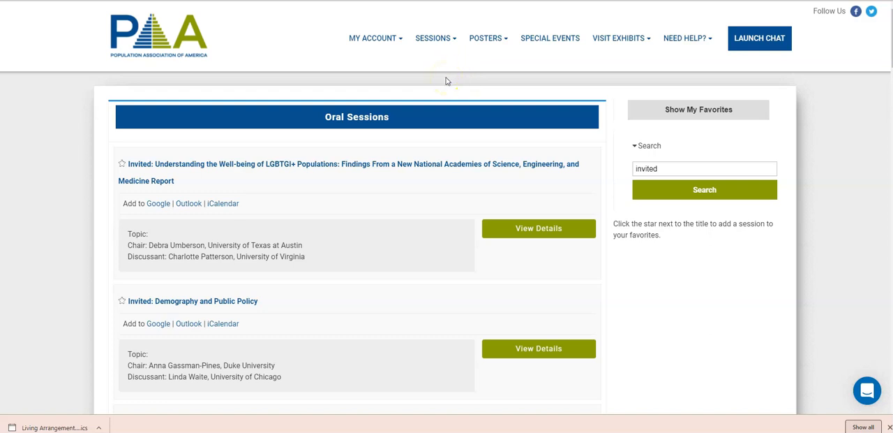
mouse_move(502, 53)
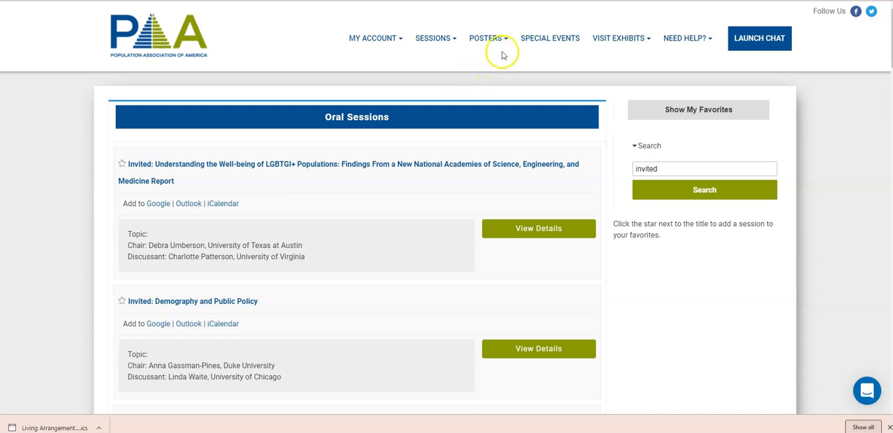
mouse_move(765, 63)
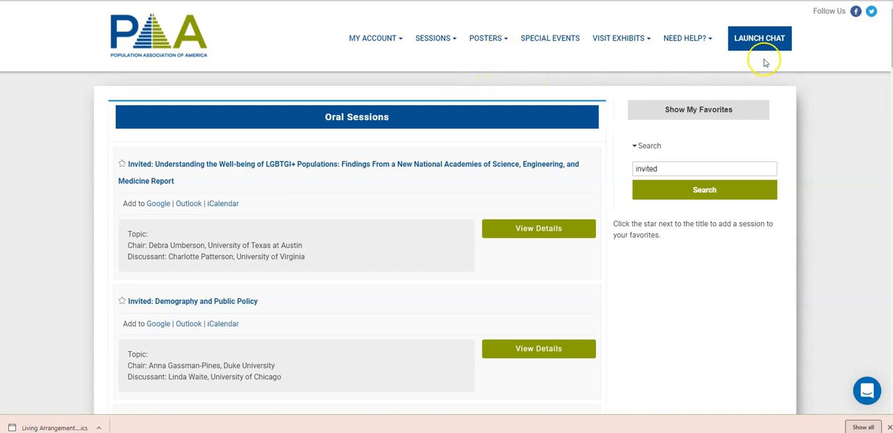
mouse_move(92, 259)
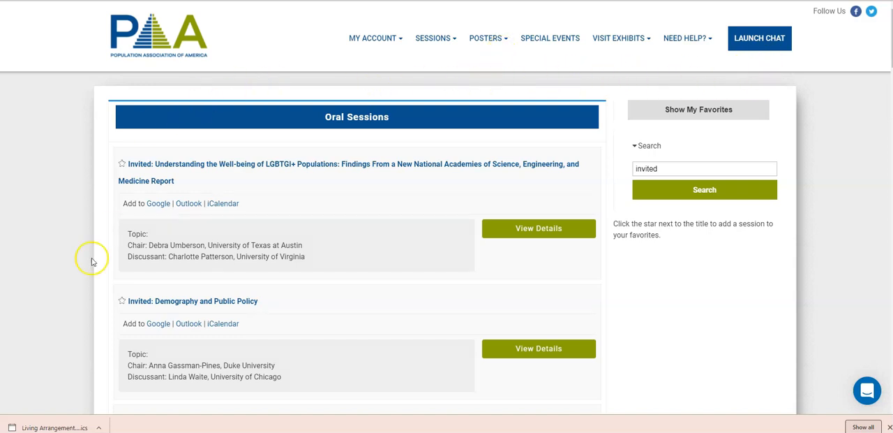